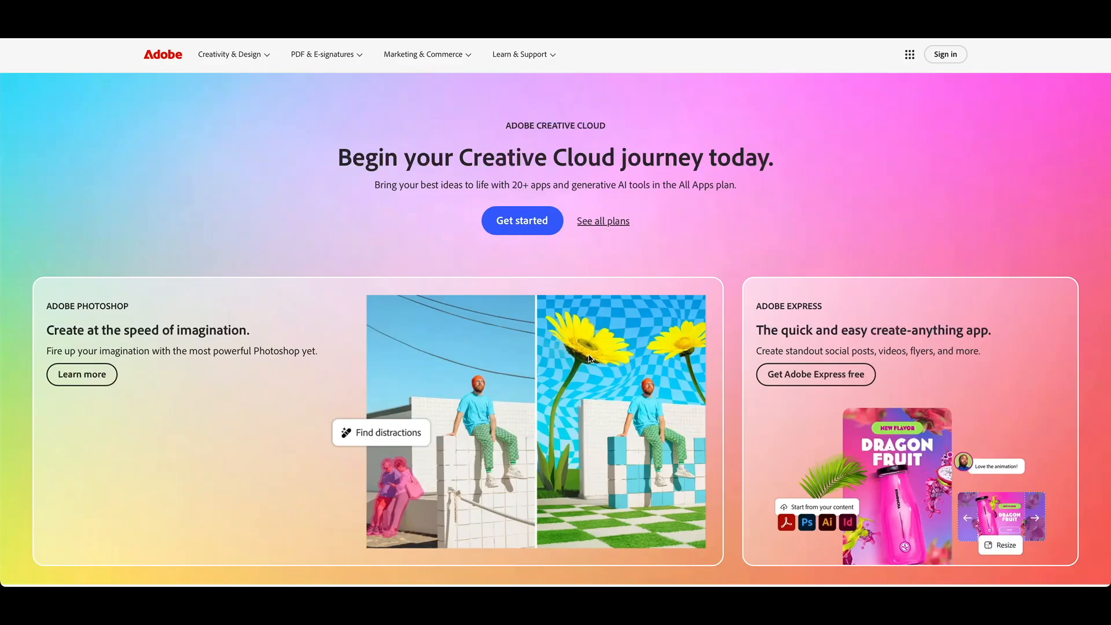
pyautogui.moveTo(870, 191)
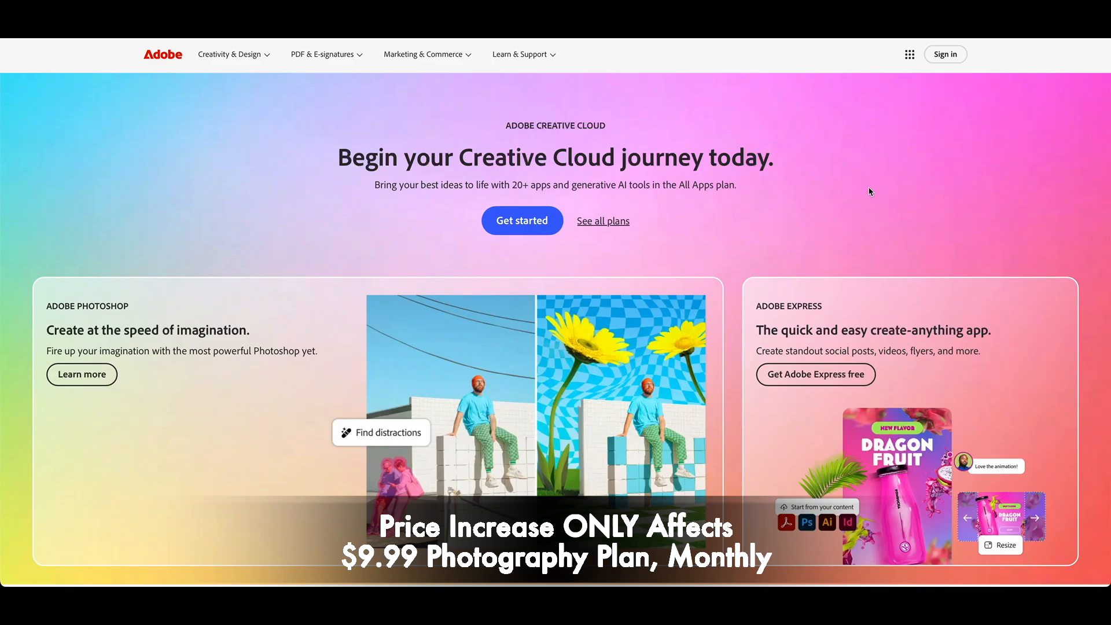
pyautogui.moveTo(938, 165)
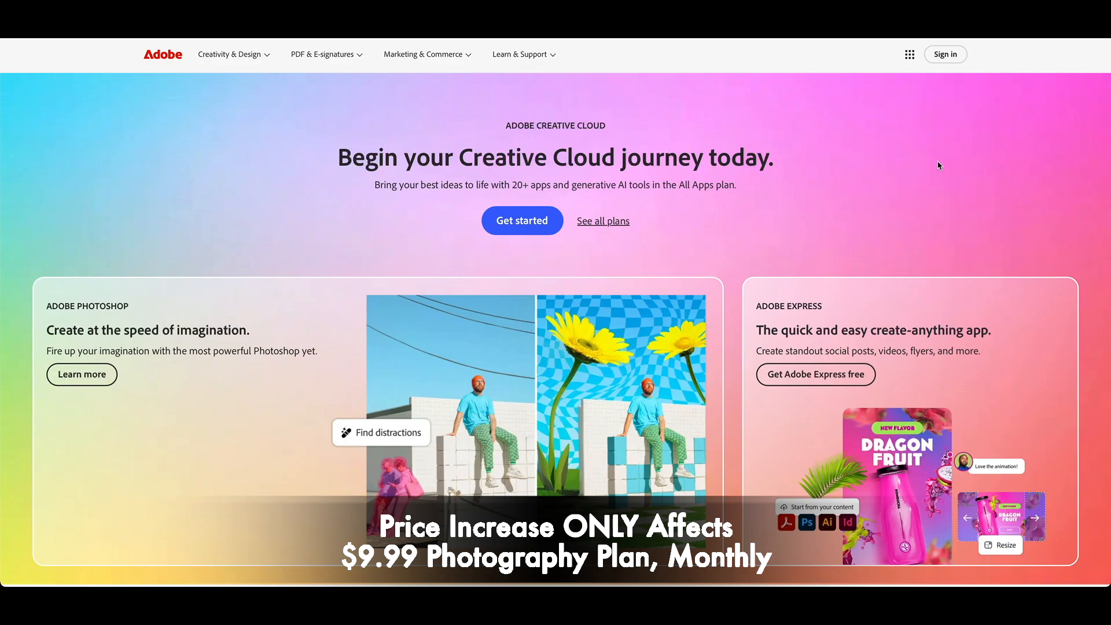
pyautogui.moveTo(955, 162)
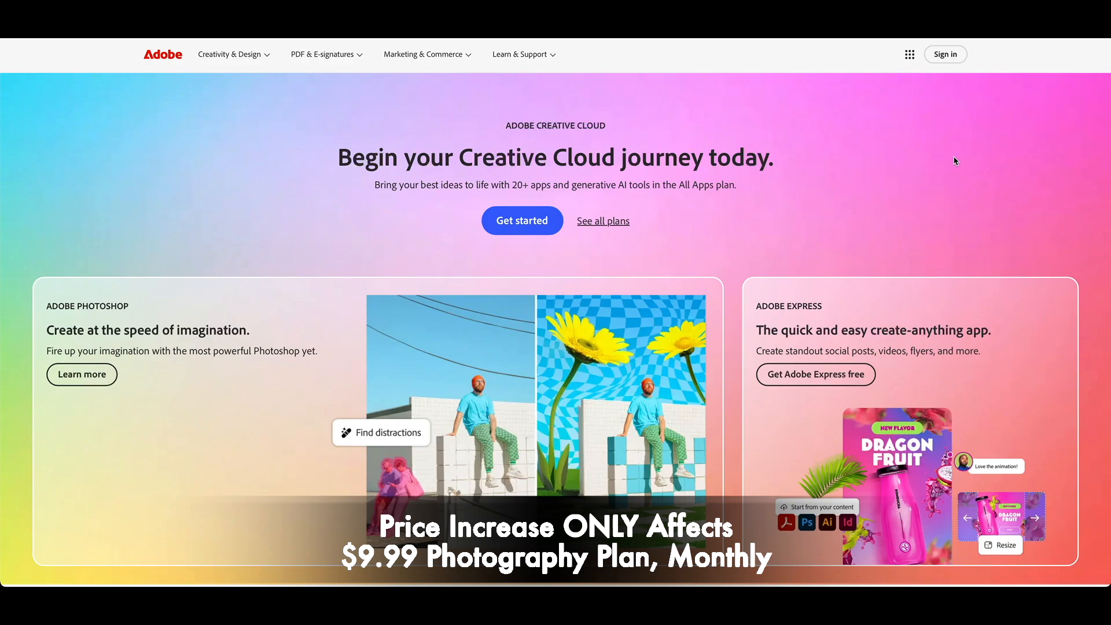
pyautogui.moveTo(949, 135)
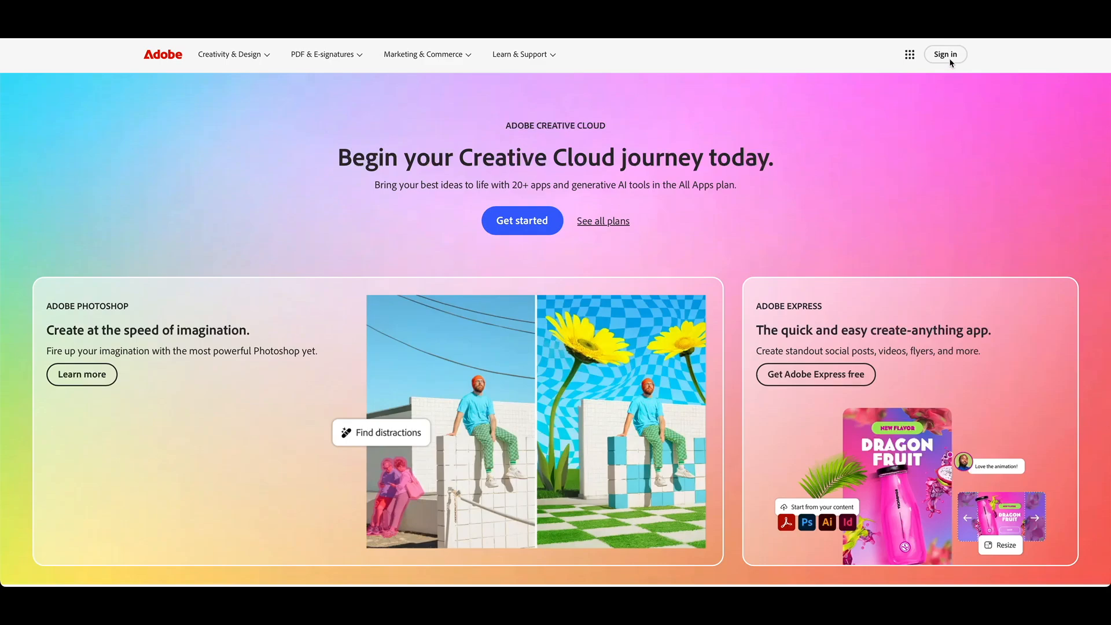
pyautogui.moveTo(944, 55)
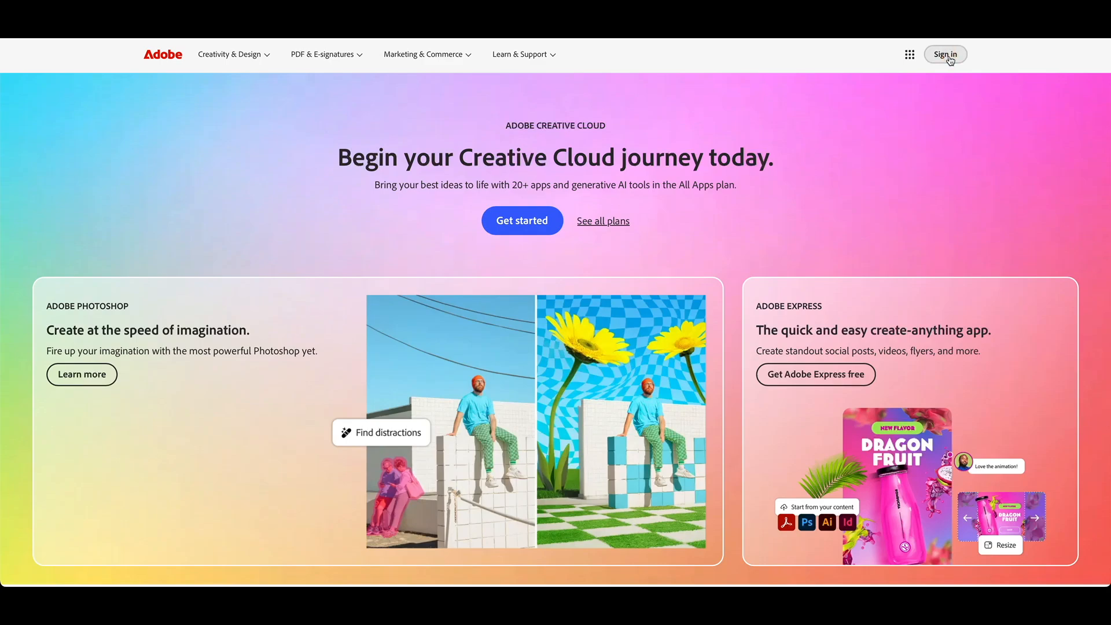
# Log in with the saved email and password to reach the account home page.
pyautogui.click(944, 54)
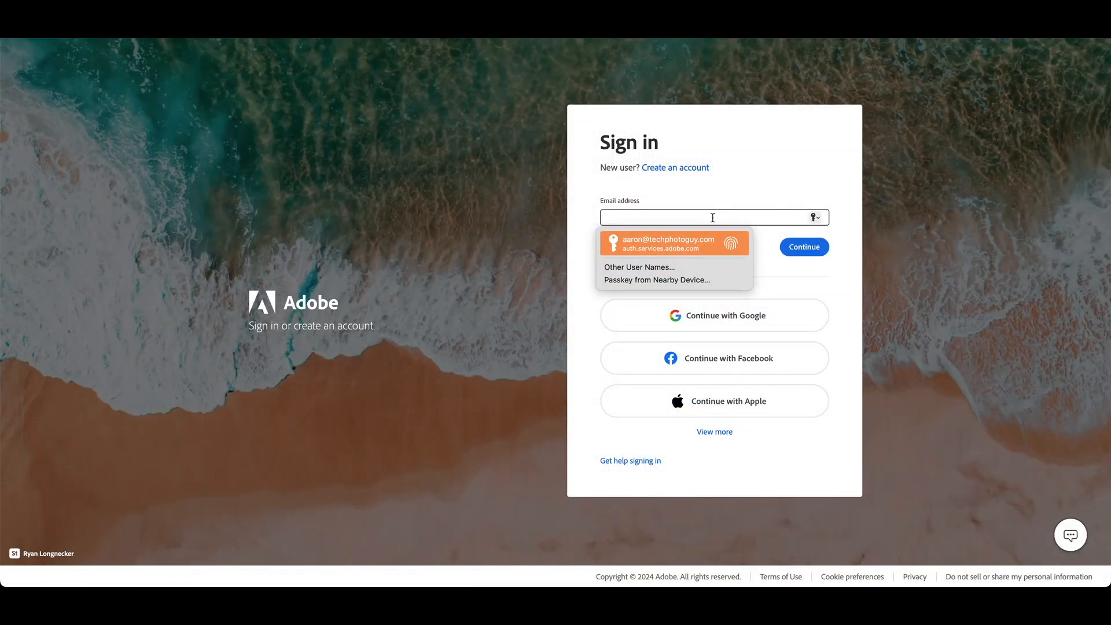
pyautogui.moveTo(686, 245)
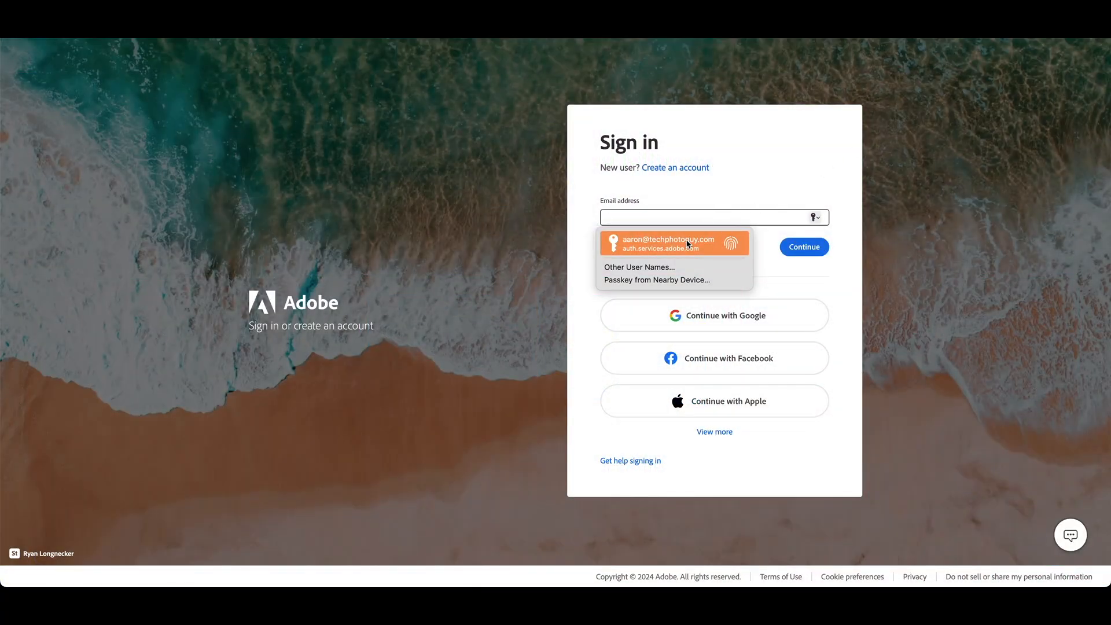
pyautogui.click(664, 242)
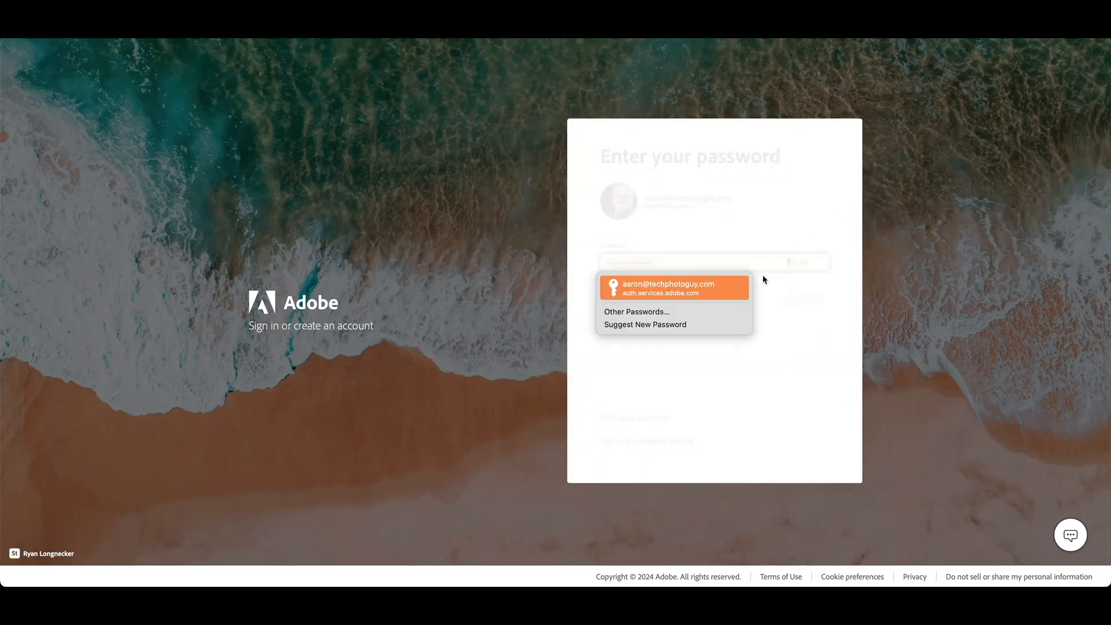
pyautogui.click(673, 288)
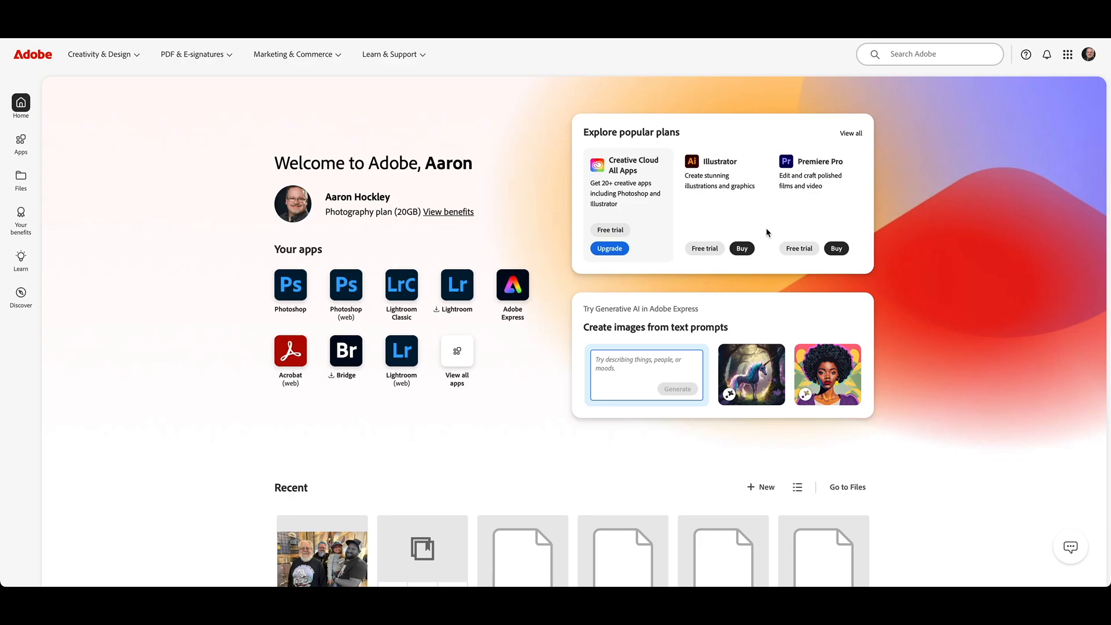
pyautogui.moveTo(1087, 69)
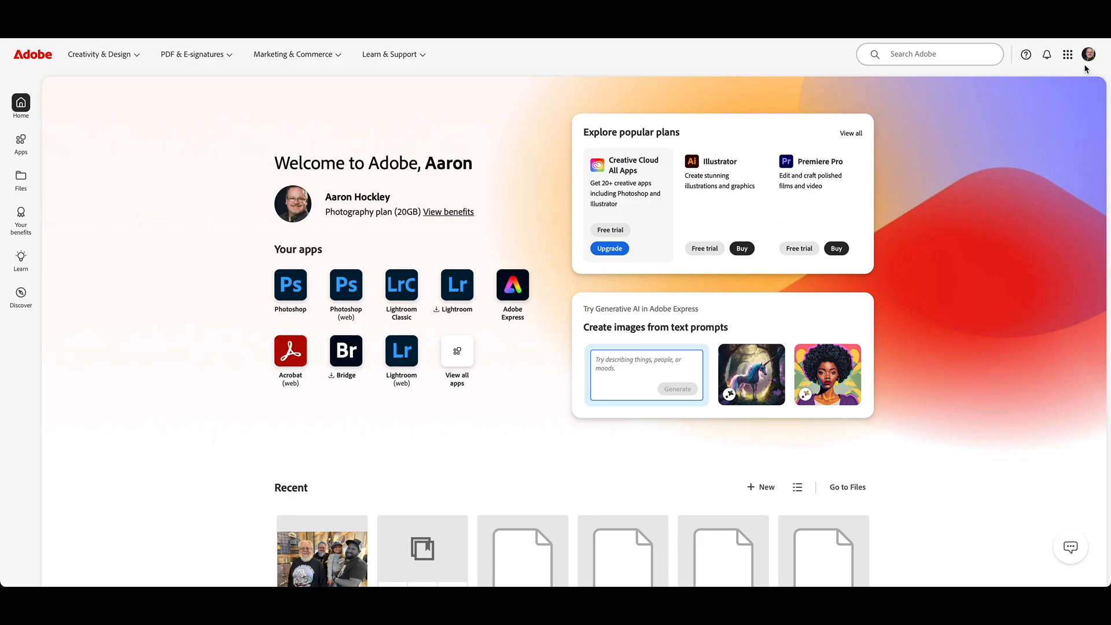
# Go from the profile avatar menu to the Manage account overview page.
pyautogui.click(1090, 55)
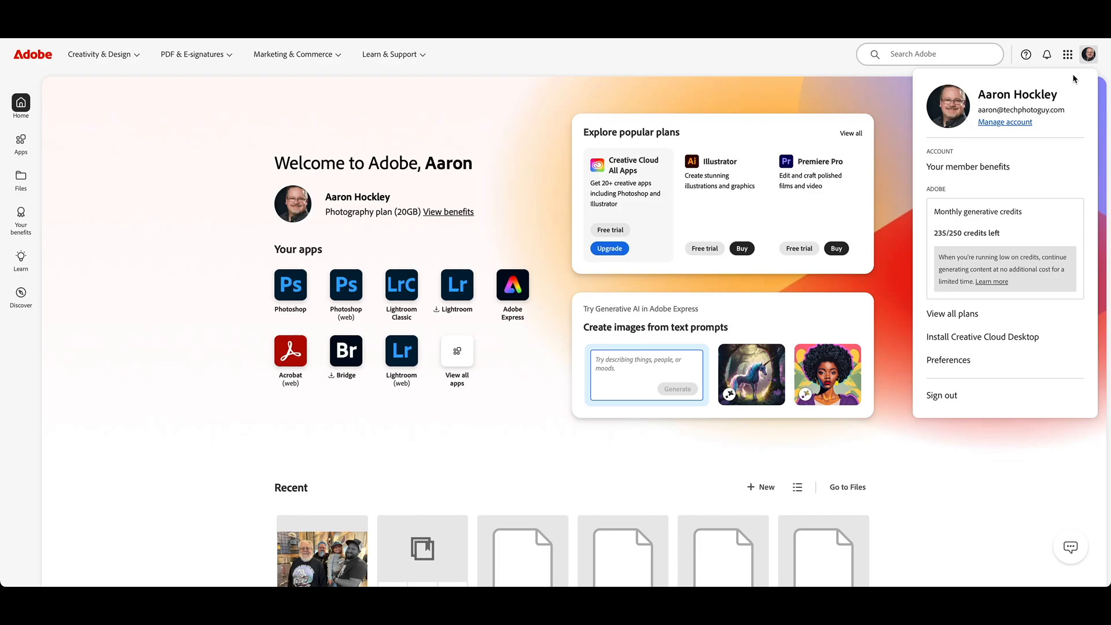
pyautogui.moveTo(995, 176)
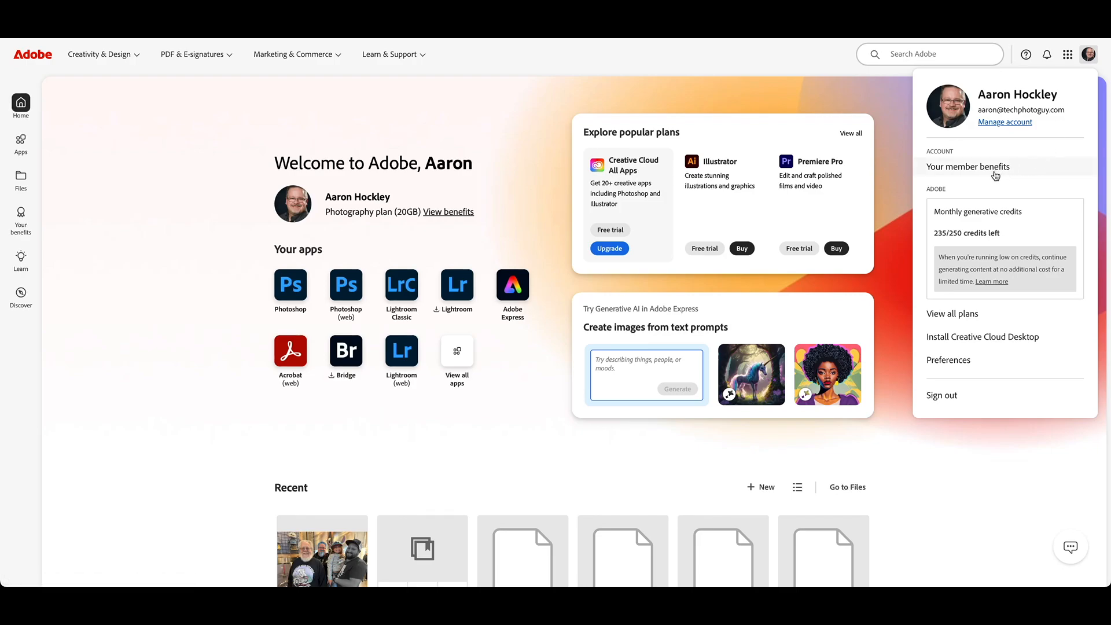
pyautogui.moveTo(1004, 121)
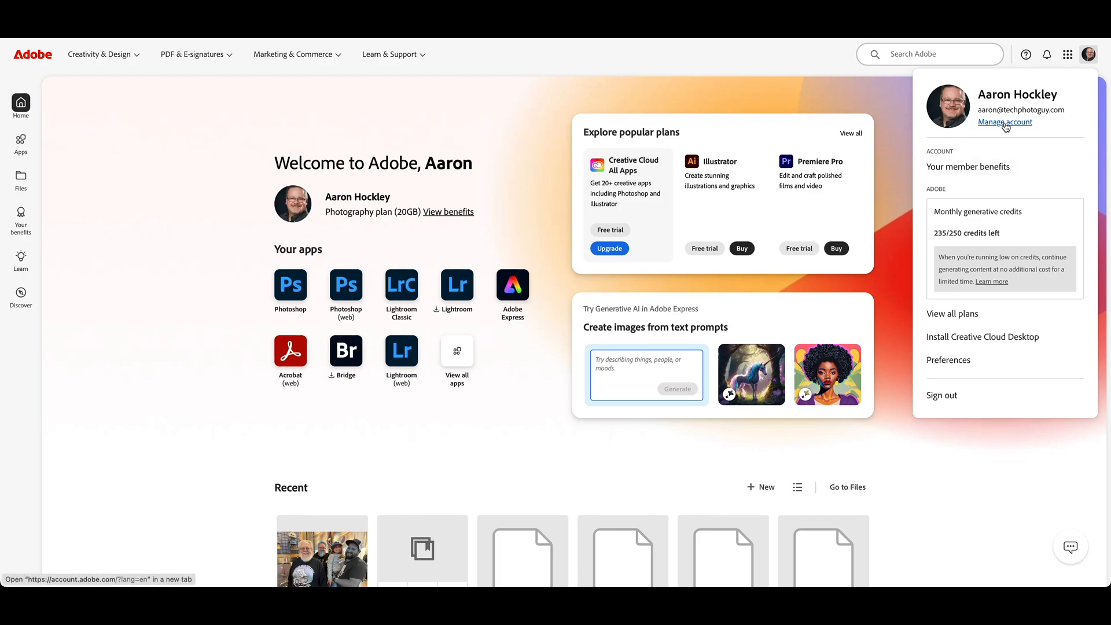
pyautogui.click(1004, 121)
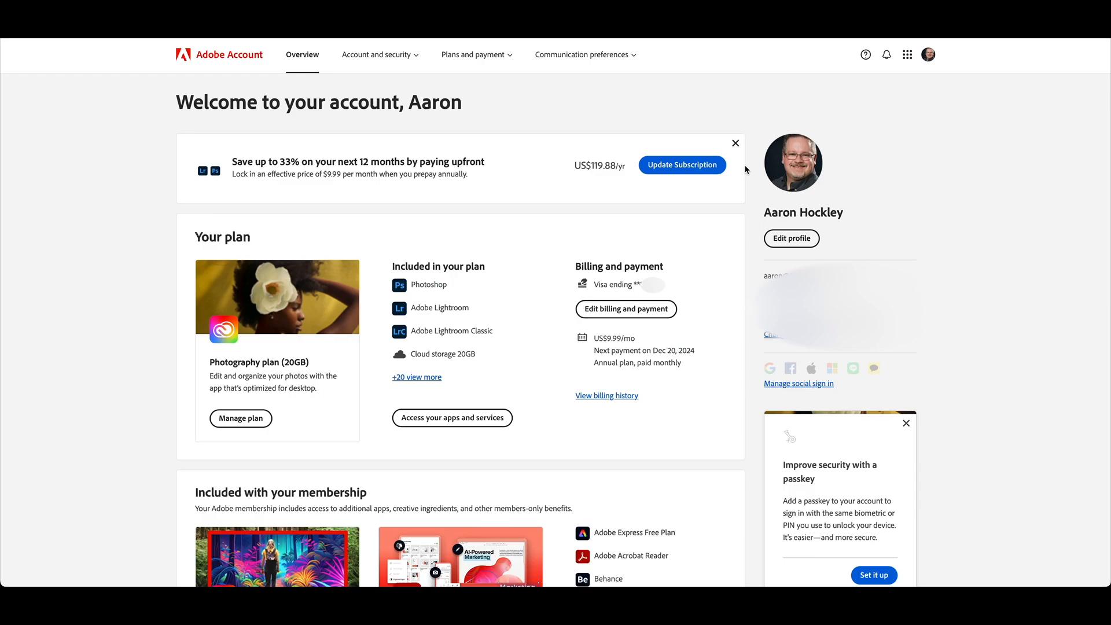
pyautogui.moveTo(261, 345)
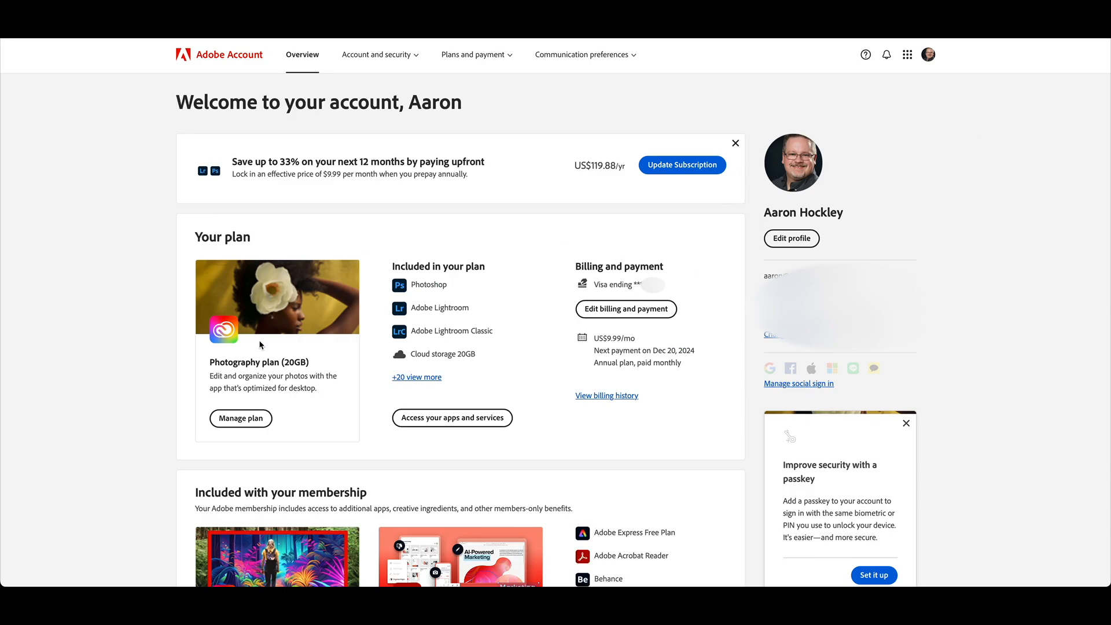
pyautogui.moveTo(321, 374)
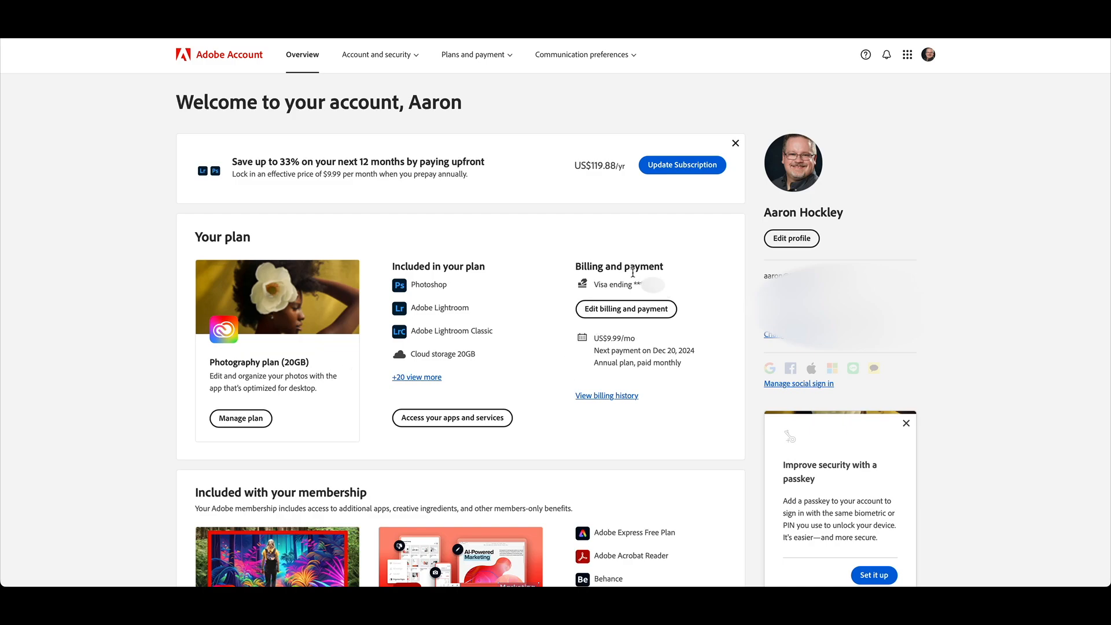
pyautogui.moveTo(602, 176)
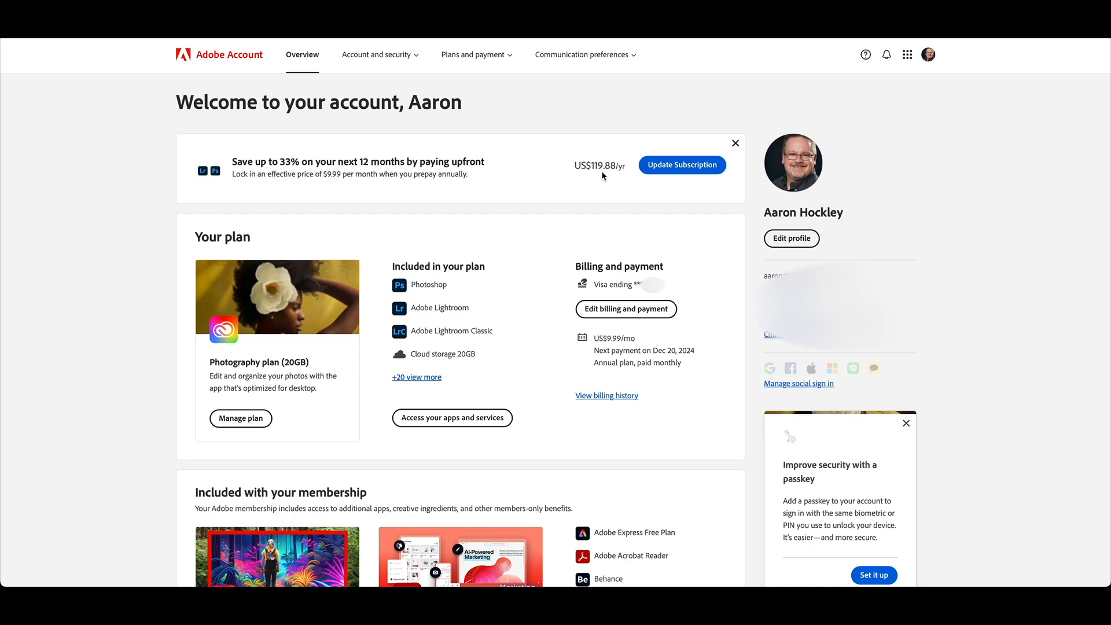
pyautogui.moveTo(697, 196)
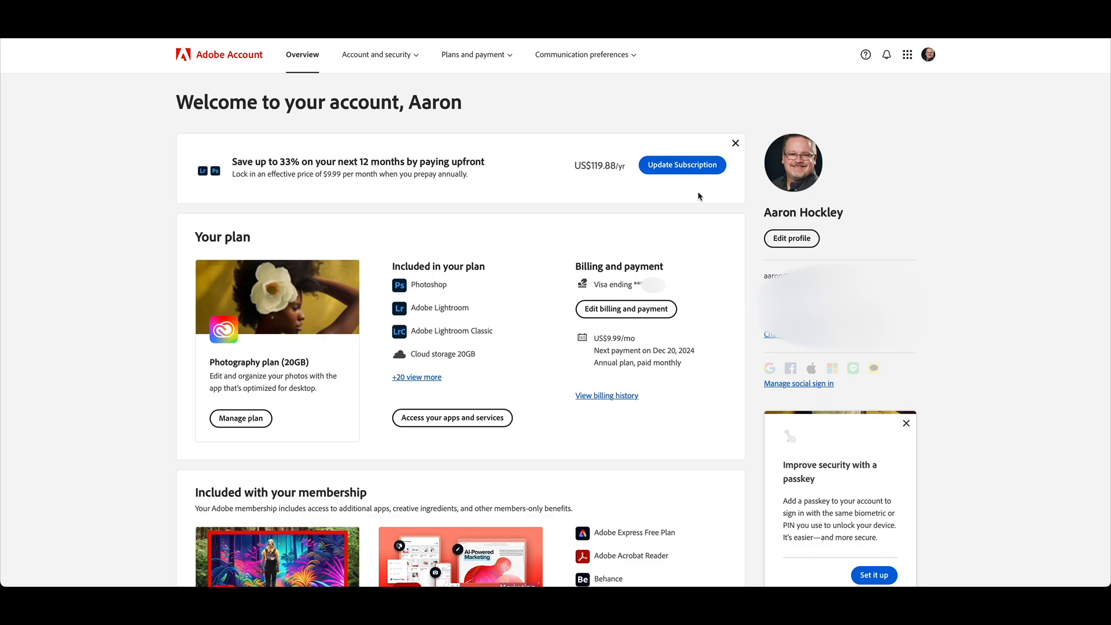
pyautogui.moveTo(400, 161)
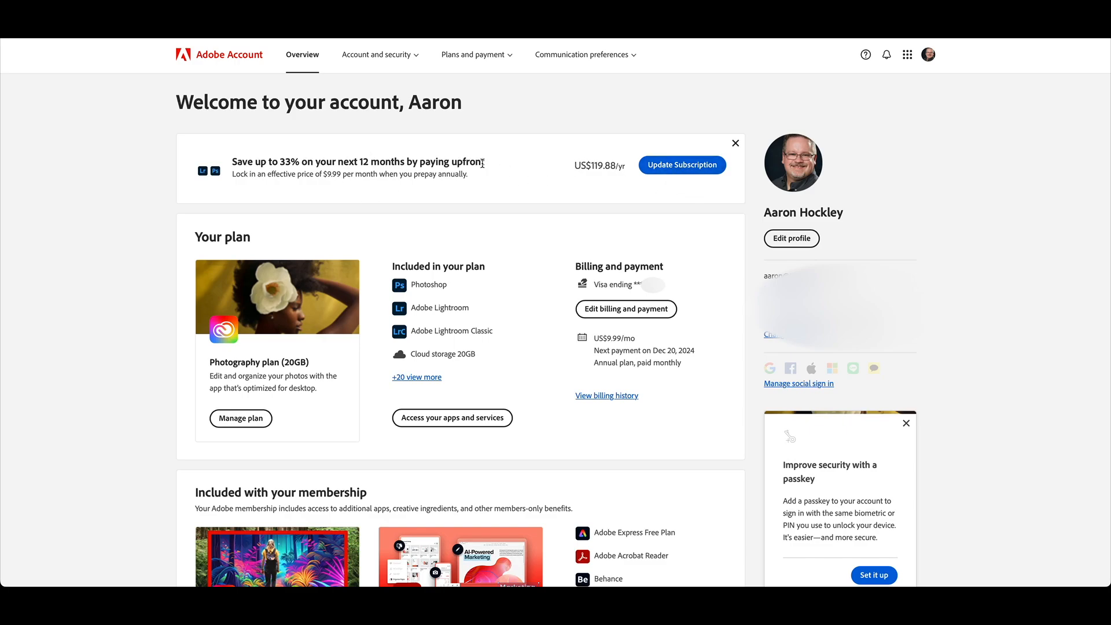
pyautogui.moveTo(680, 169)
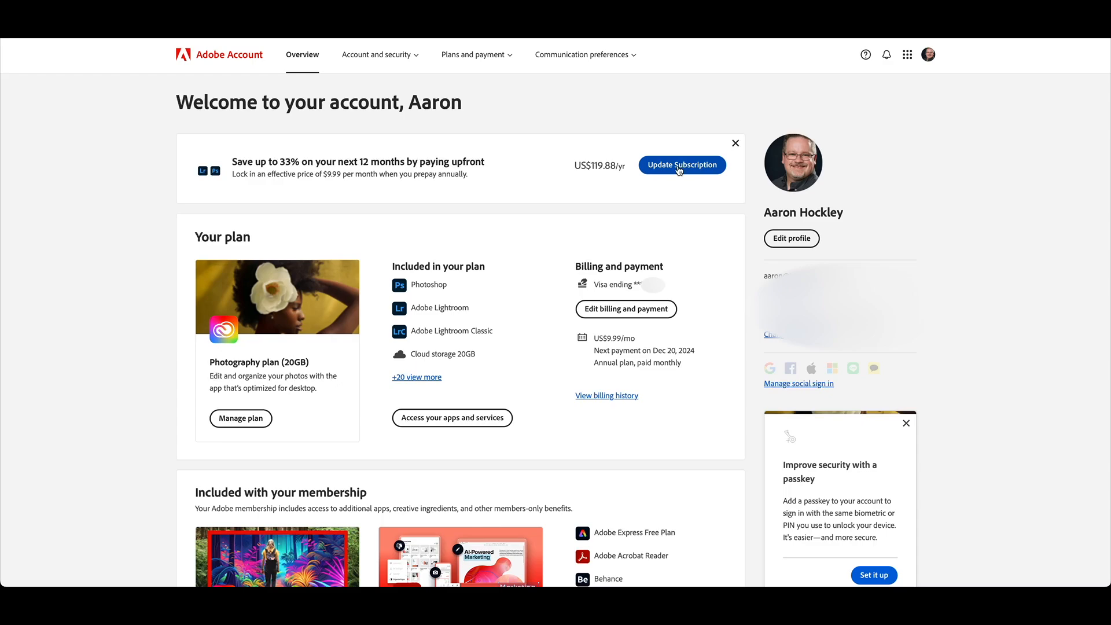
# Update the subscription to the Annual prepaid plan at US$119.88/yr and agree to subscribe.
pyautogui.click(680, 164)
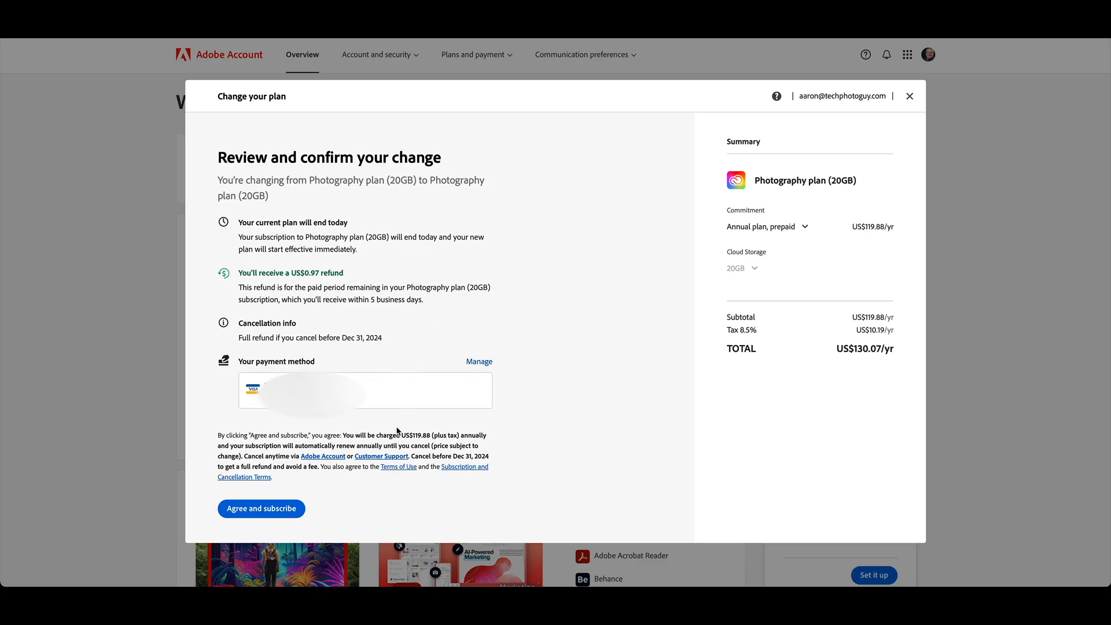
pyautogui.moveTo(465, 416)
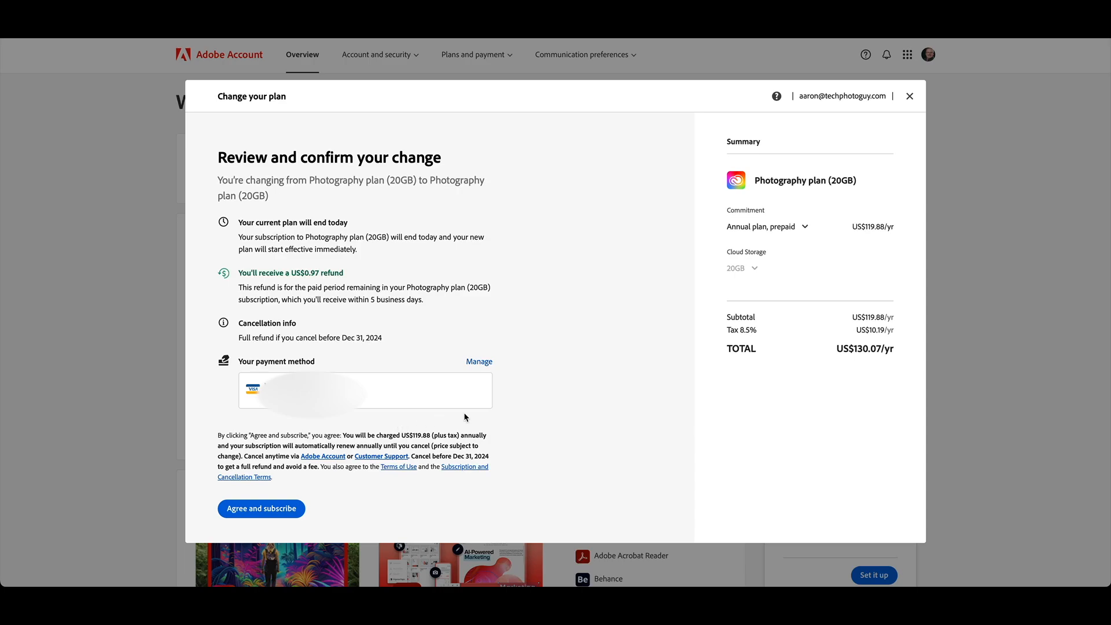
pyautogui.moveTo(317, 502)
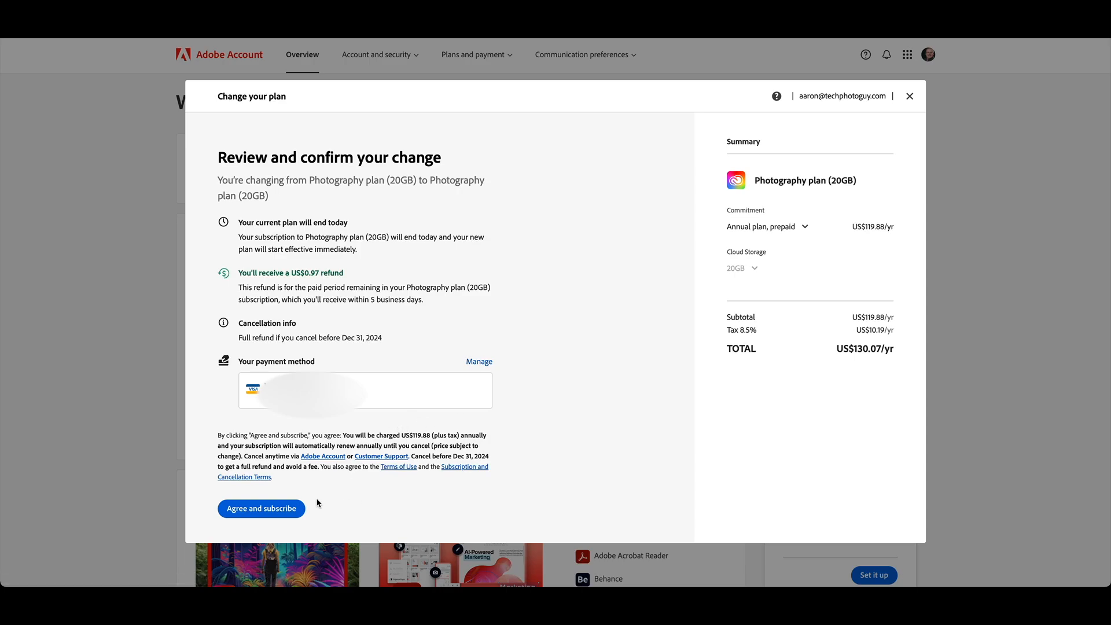
pyautogui.moveTo(261, 507)
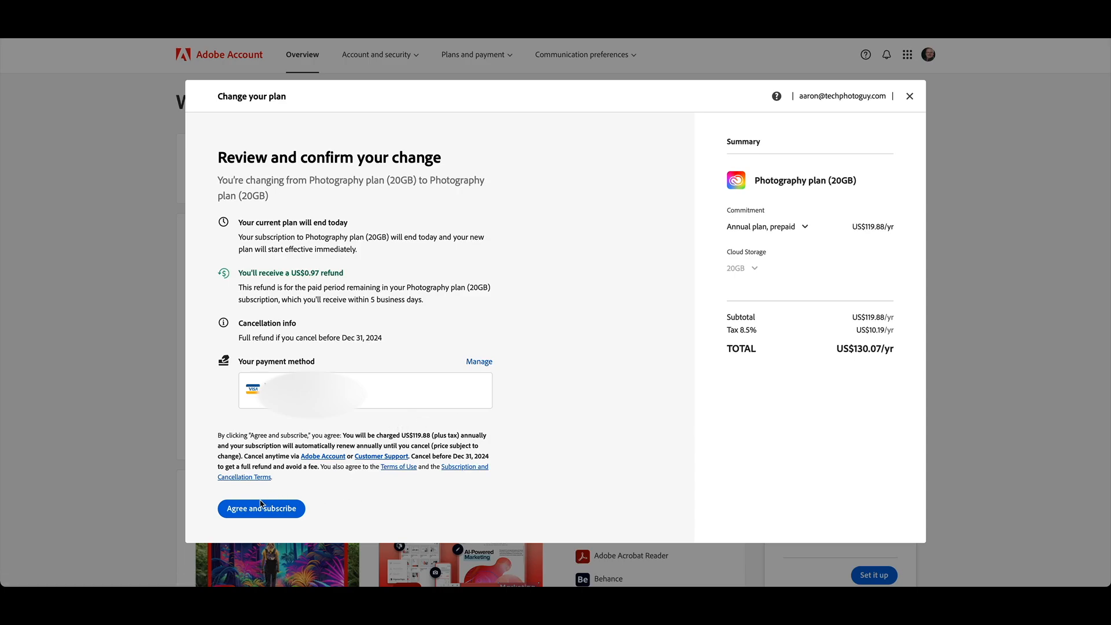
pyautogui.moveTo(301, 272)
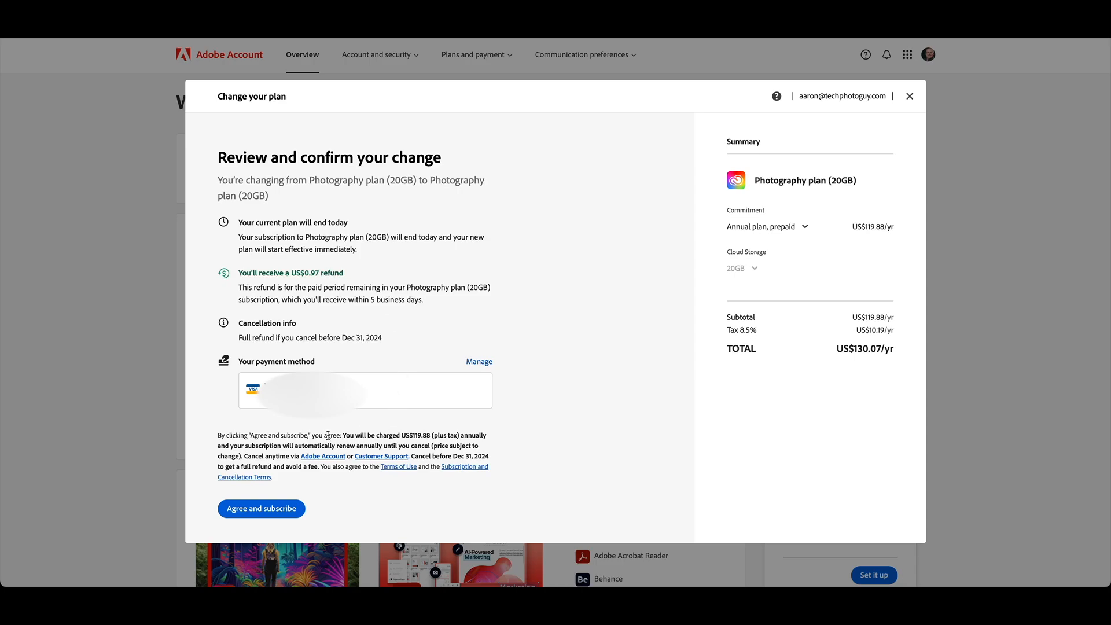
pyautogui.moveTo(880, 242)
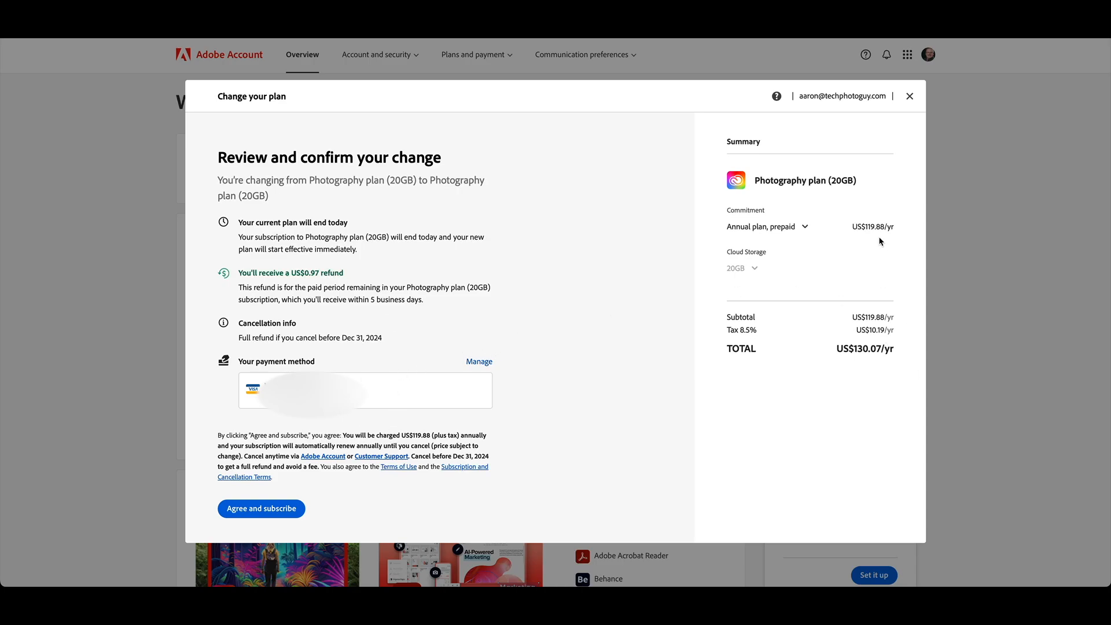
pyautogui.moveTo(692, 394)
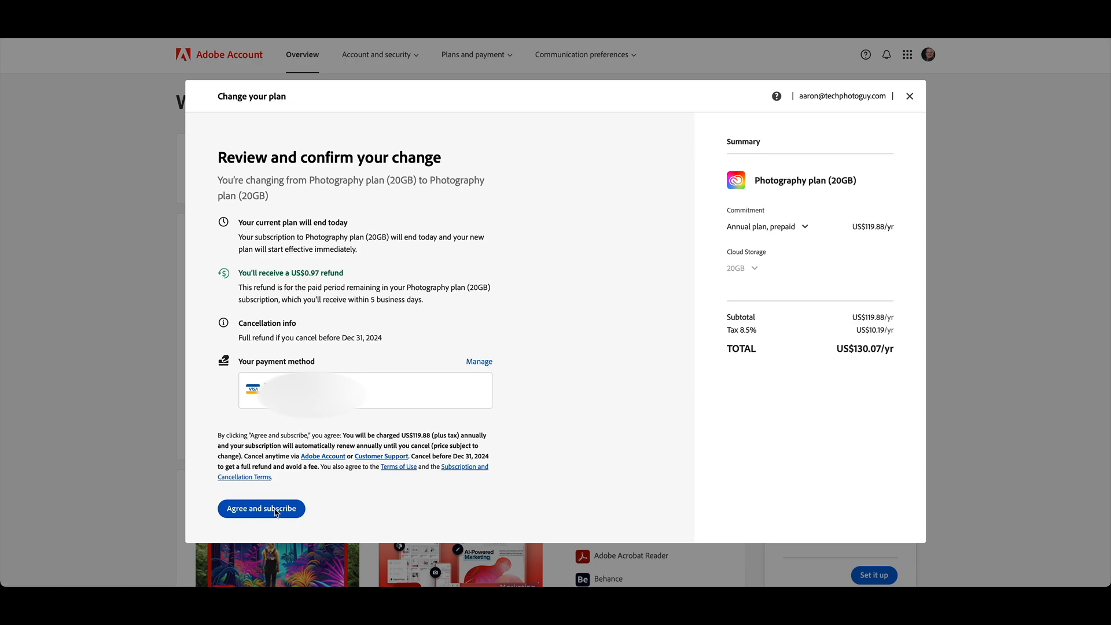
pyautogui.click(261, 509)
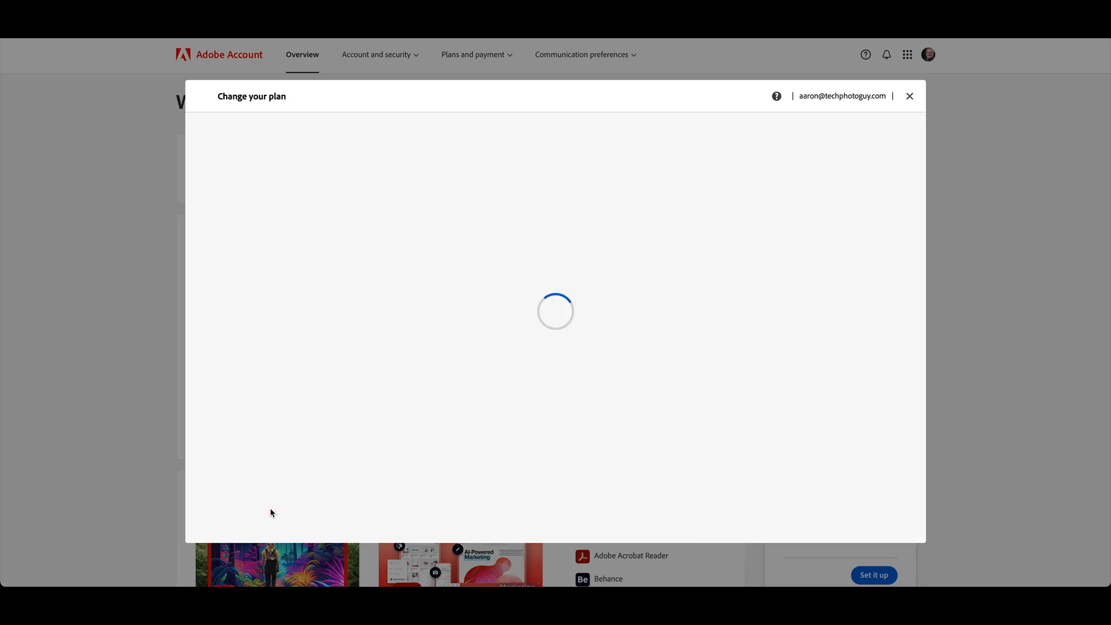